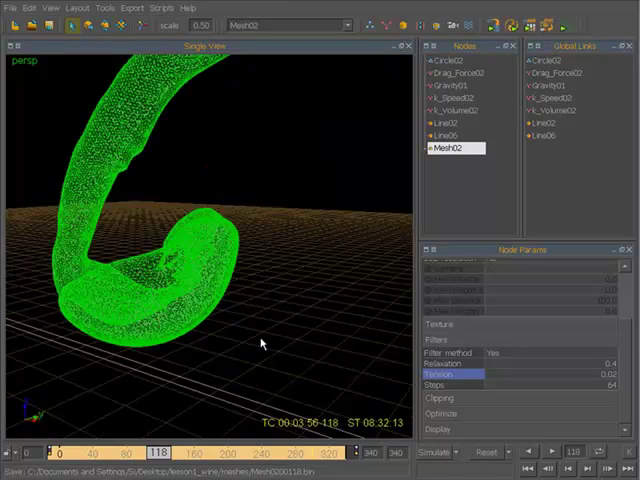
Orbit the Perspective view to inspect the green pour mesh from another side.
left_click_drag(260, 344, 378, 396)
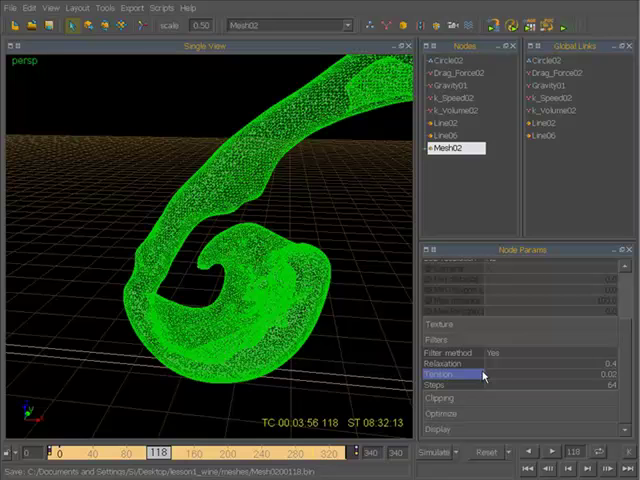
mouse_move(536, 378)
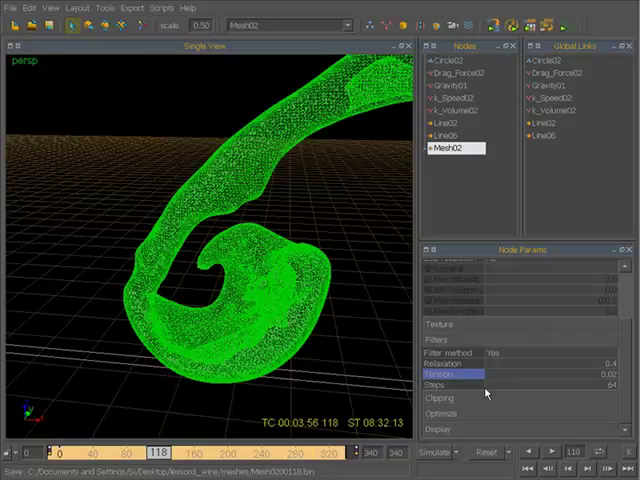
left_click(432, 148)
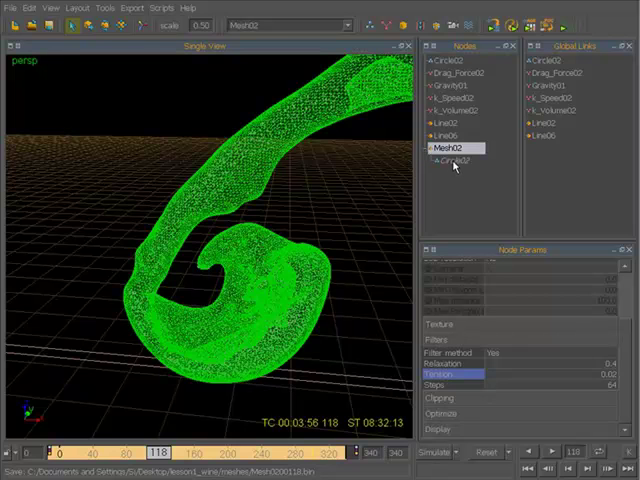
left_click(456, 160)
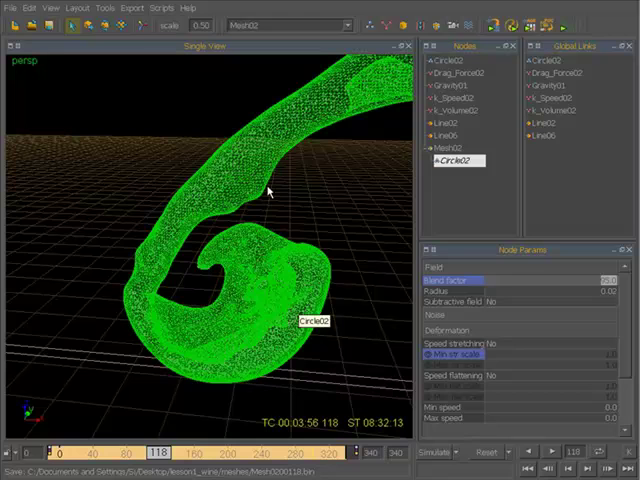
mouse_move(352, 214)
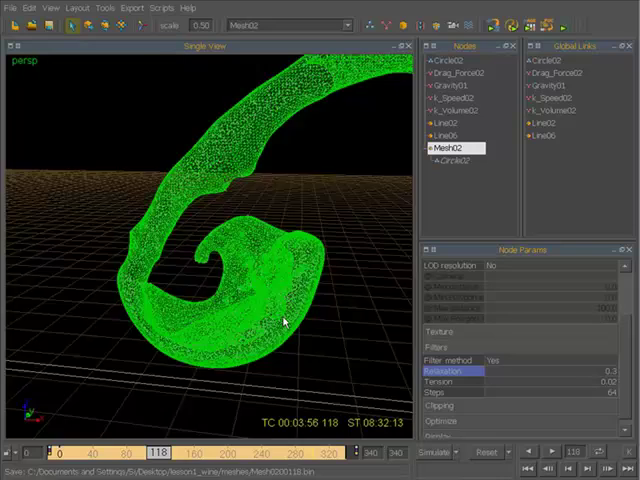
View the pour from a new angle and show the fluid node's speed settings.
left_click_drag(300, 320, 250, 296)
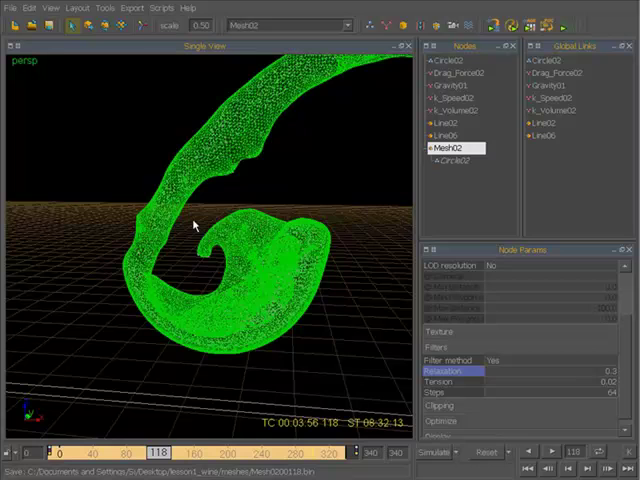
left_click(456, 160)
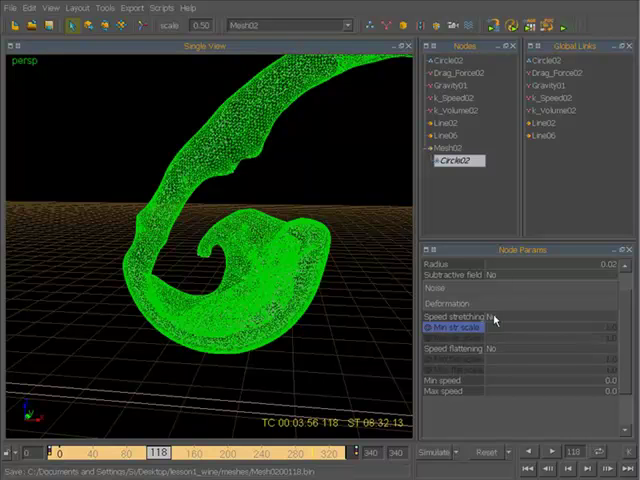
Select Mesh02 to rebuild it, leaving only scattered points and a red error.
left_click(460, 316)
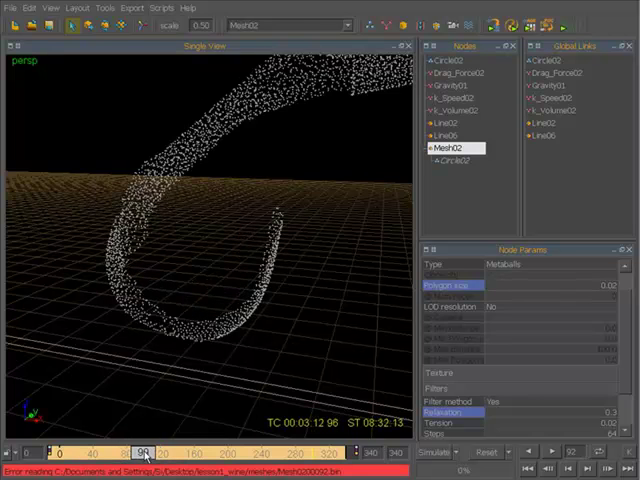
Run Build Mesh on Mesh02 so the pour becomes a solid curling mesh again.
left_click(150, 454)
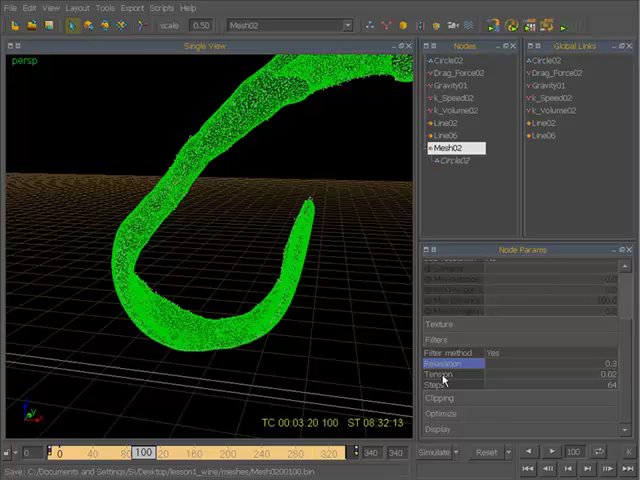
Show the Ctrl02 fluid node's speed settings and nudge the view.
left_click(450, 160)
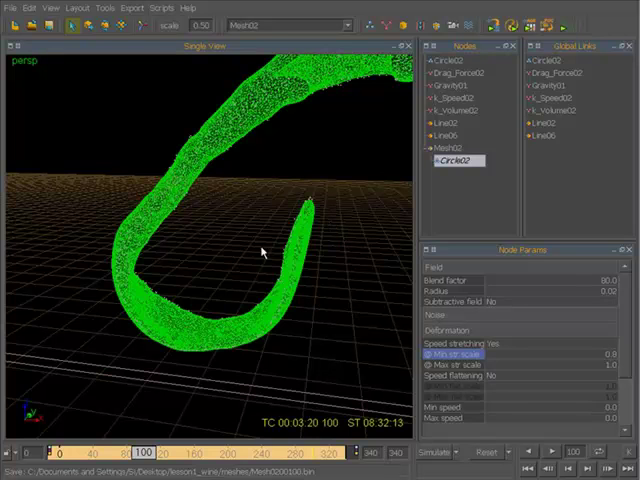
mouse_move(328, 240)
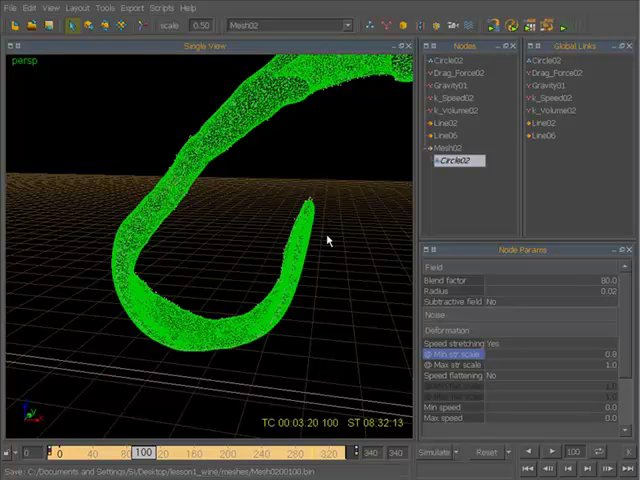
left_click_drag(330, 240, 344, 270)
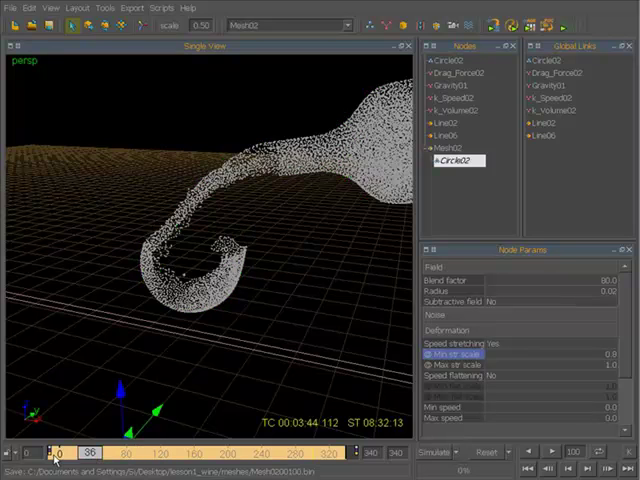
Select the mesh node to prepare the pour mesh before moving to 3ds Max.
left_click(56, 452)
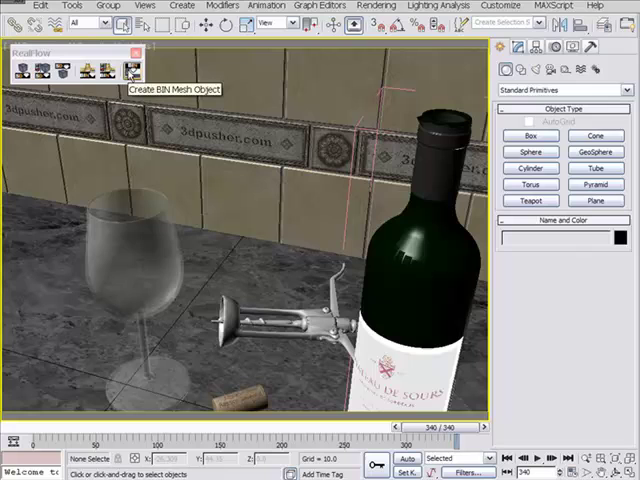
Create an RF Mesh Object and pick a .bin file from Desktop > lesson1_wine > meshes.
left_click(128, 72)
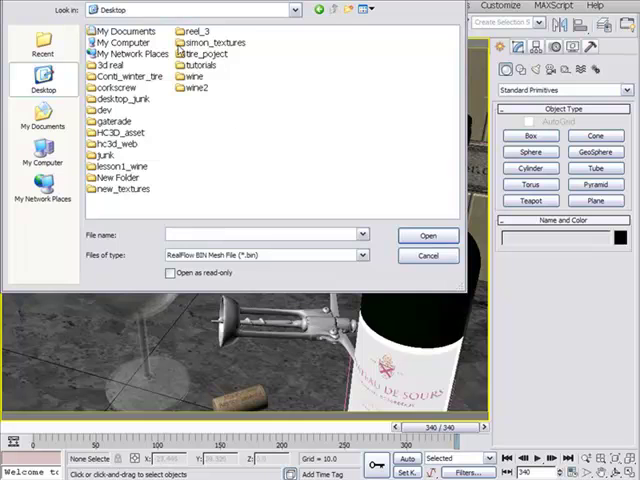
double_click(116, 166)
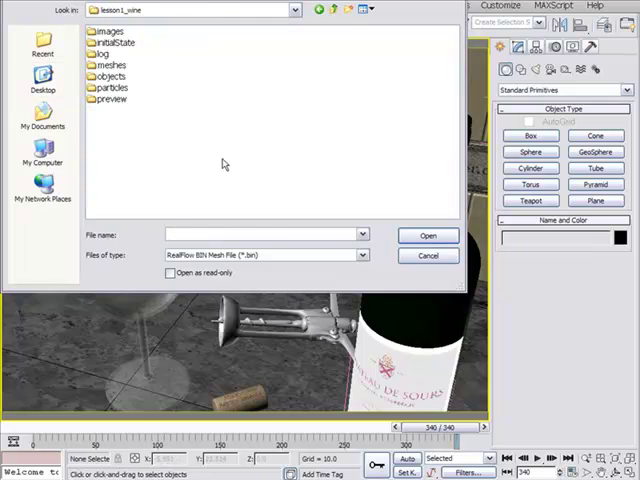
double_click(112, 64)
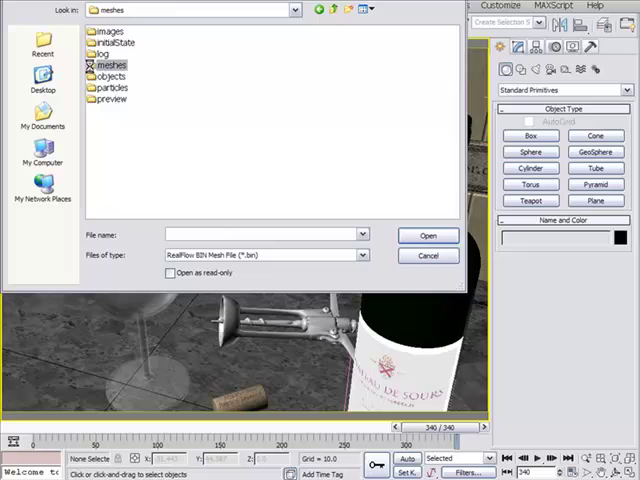
double_click(112, 64)
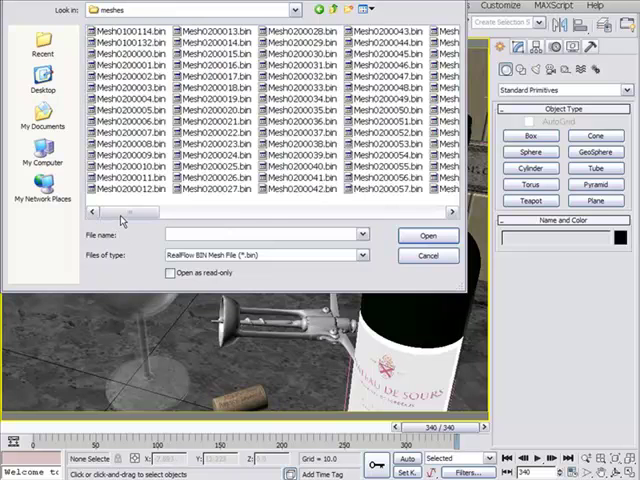
left_click_drag(128, 212, 176, 212)
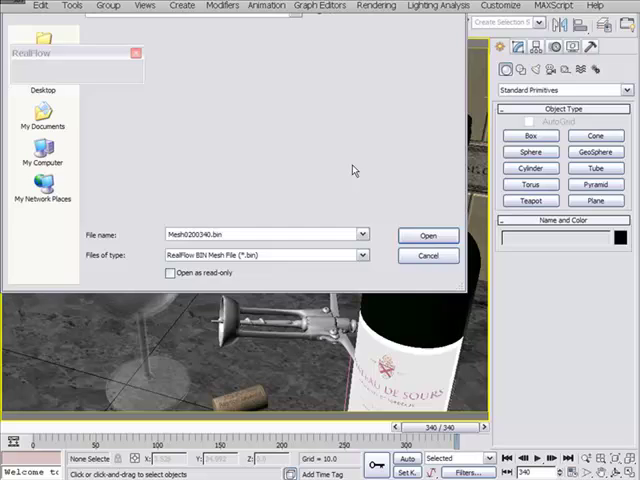
Load the bin mesh sequence and scrub the timeline through the pour into the glass.
left_click(428, 236)
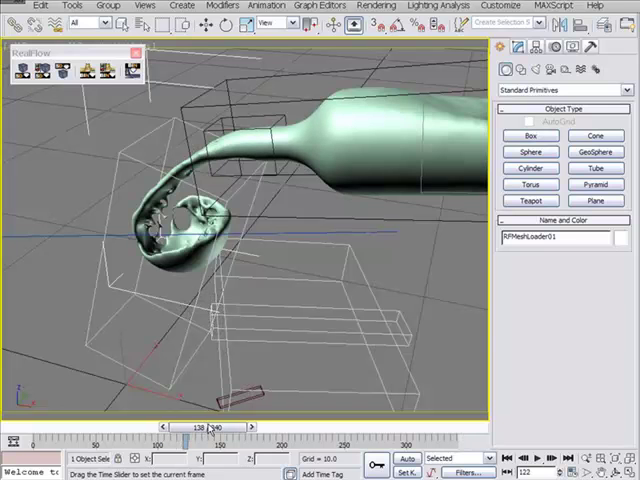
left_click_drag(208, 428, 230, 428)
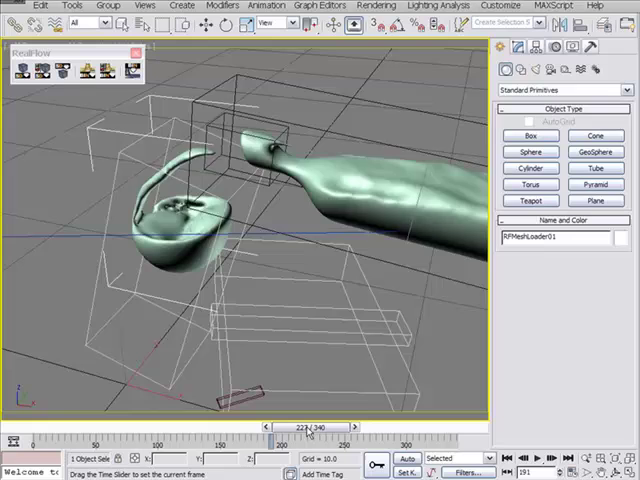
left_click_drag(308, 428, 318, 428)
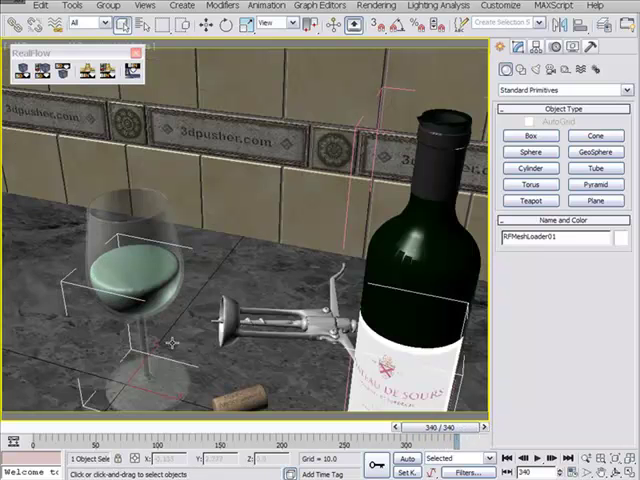
mouse_move(212, 216)
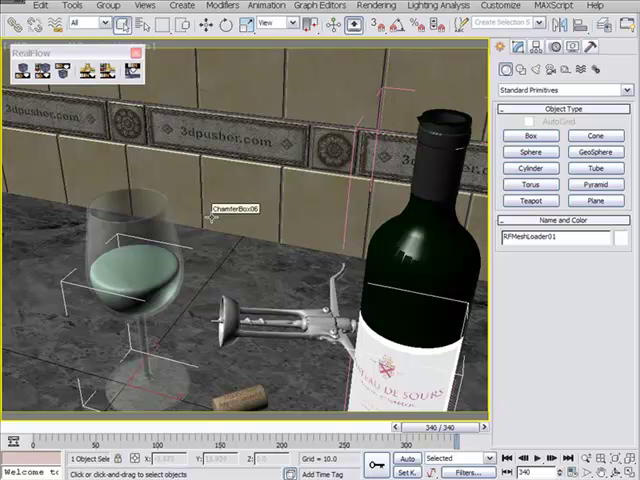